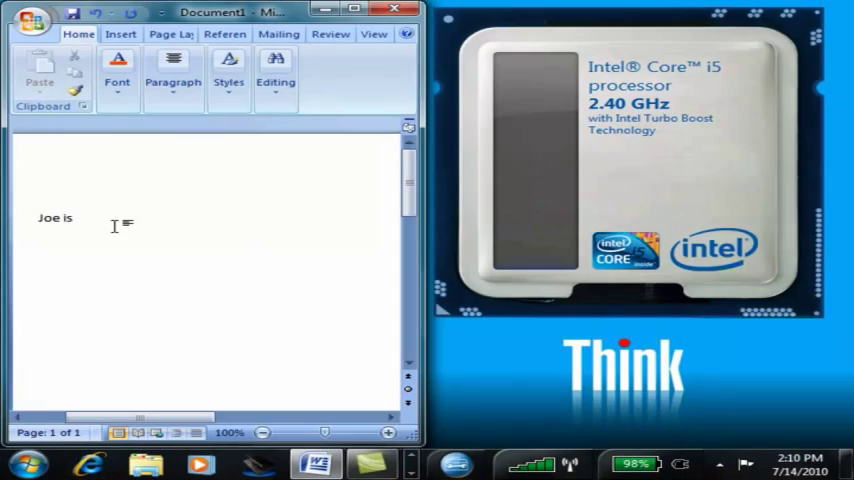
type("great")
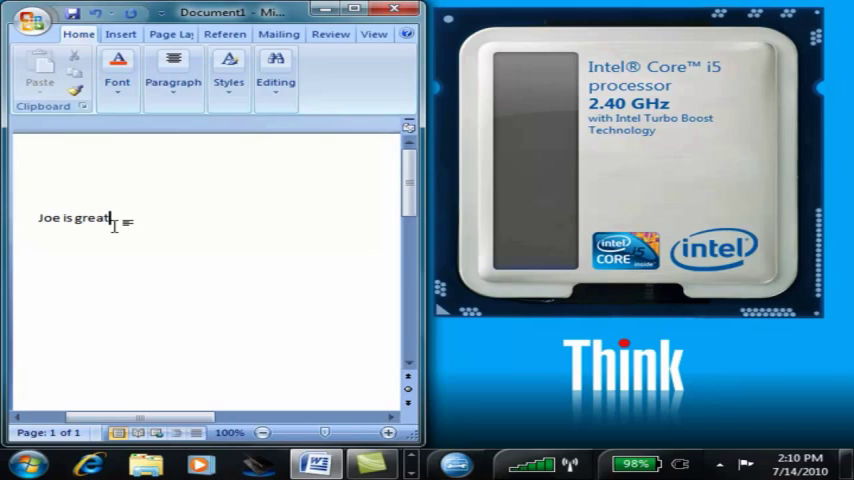
type(".")
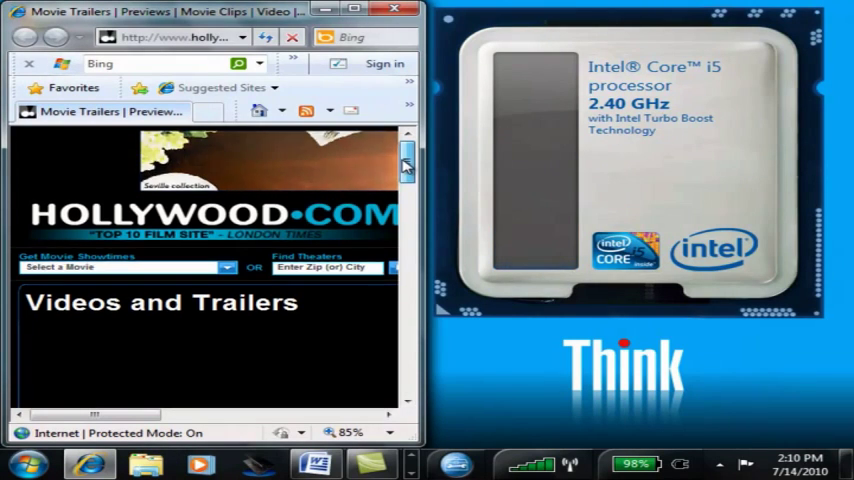
scroll("down", 3)
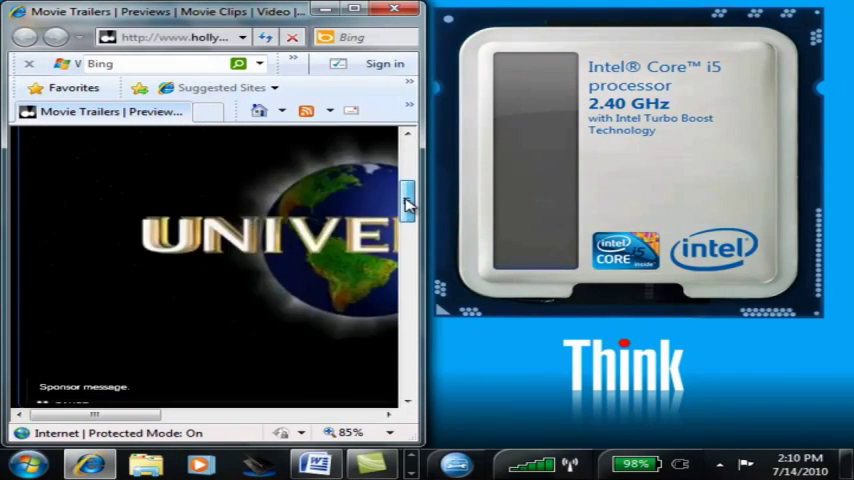